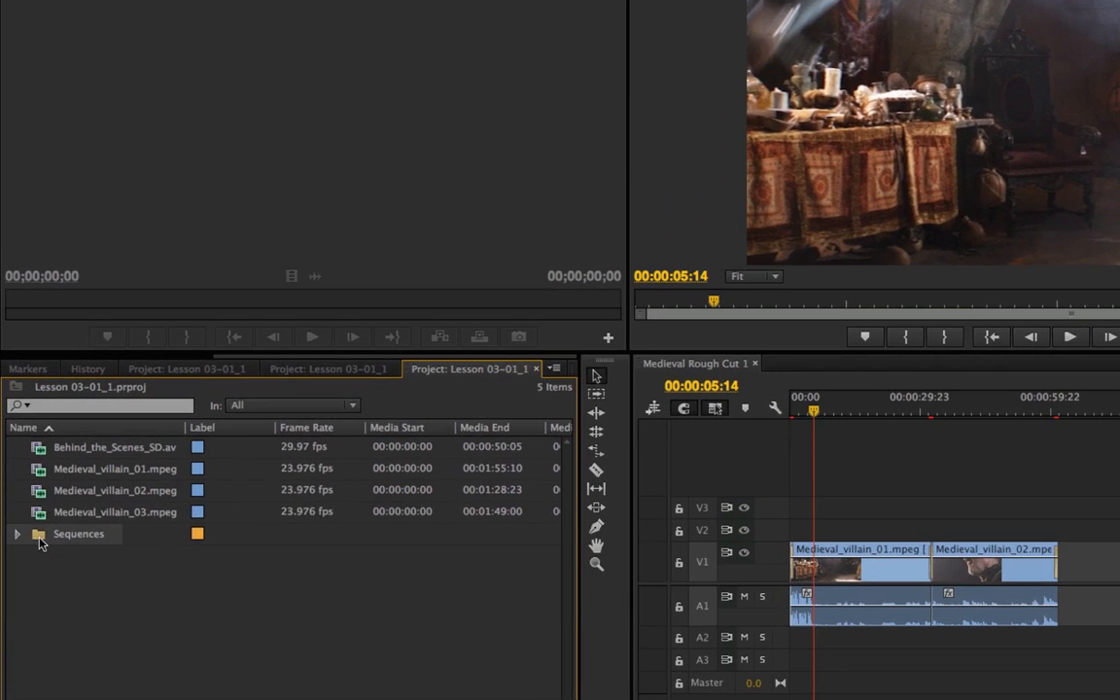
# - Open the Sequences bin to view its three sequences, then show project media as thumbnails
pyautogui.doubleClick(78, 534)
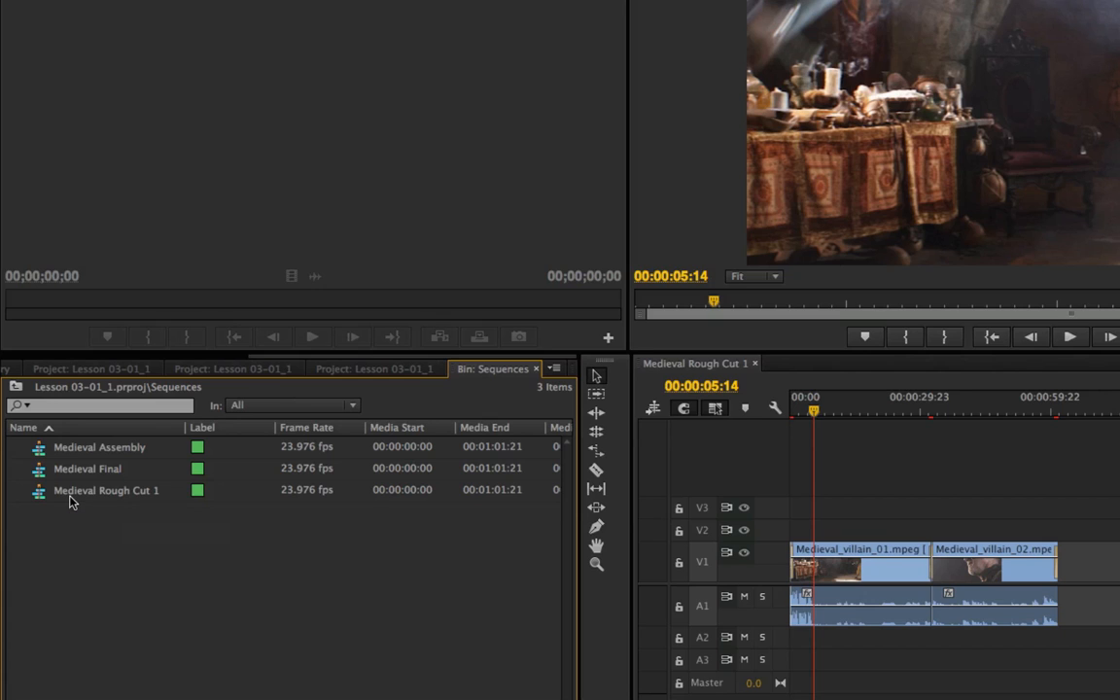
pyautogui.click(477, 368)
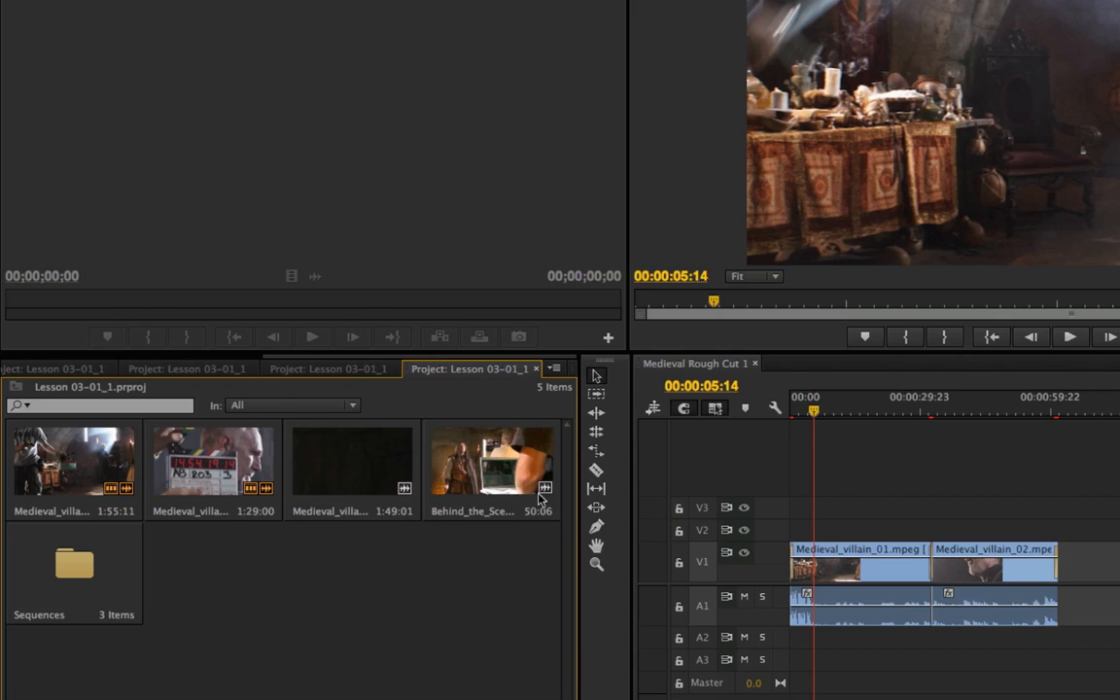
pyautogui.moveTo(403, 491)
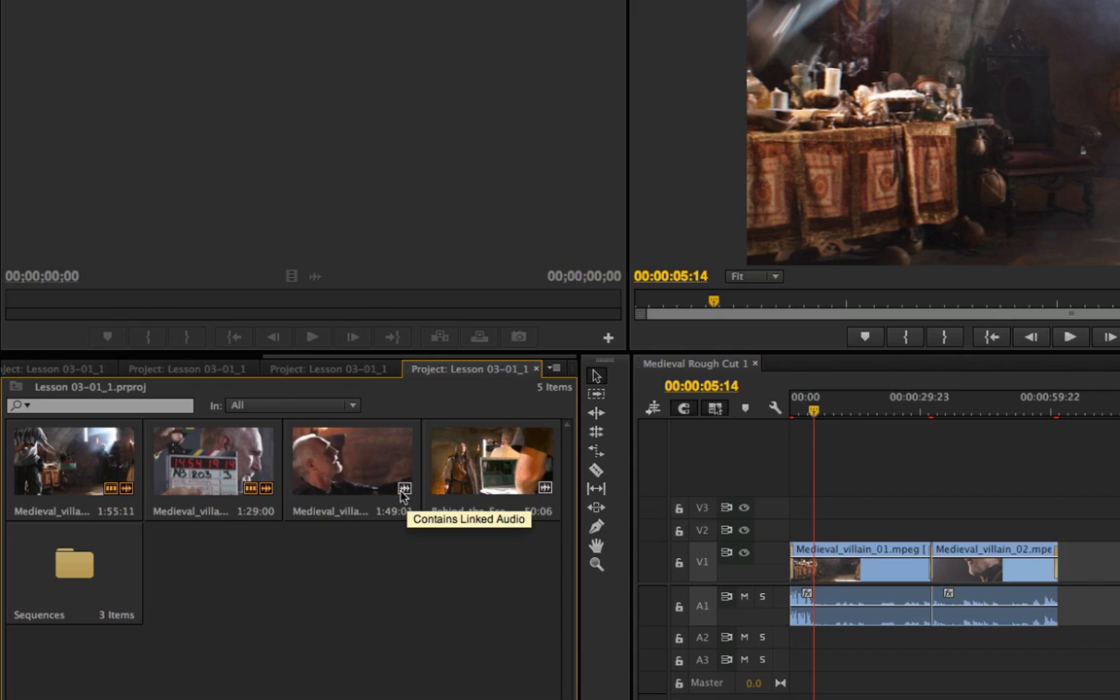
pyautogui.moveTo(259, 496)
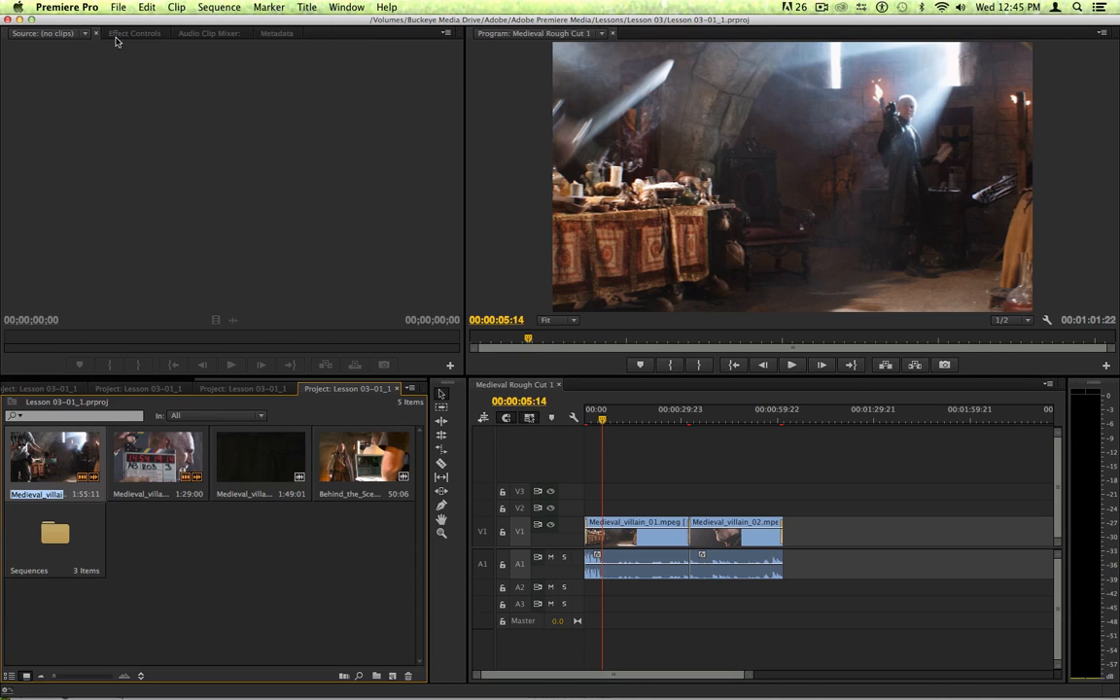
# - Open Project Manager and uncheck Medieval Assembly and Medieval Rough Cut 1, keeping Medieval Final
pyautogui.click(141, 9)
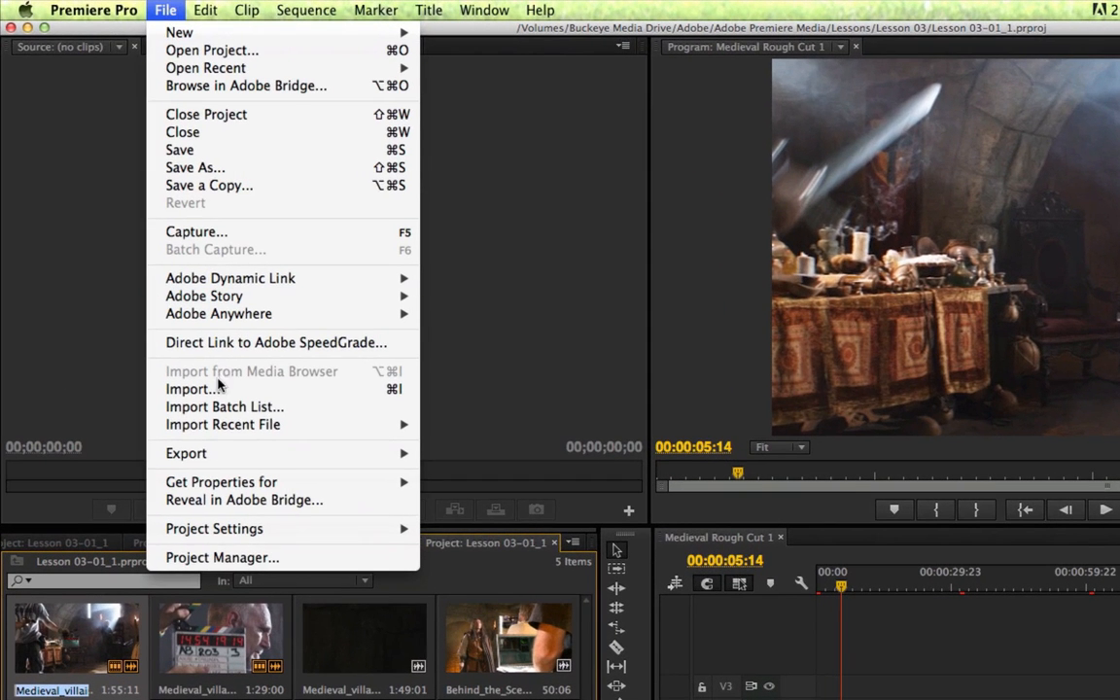
pyautogui.click(222, 558)
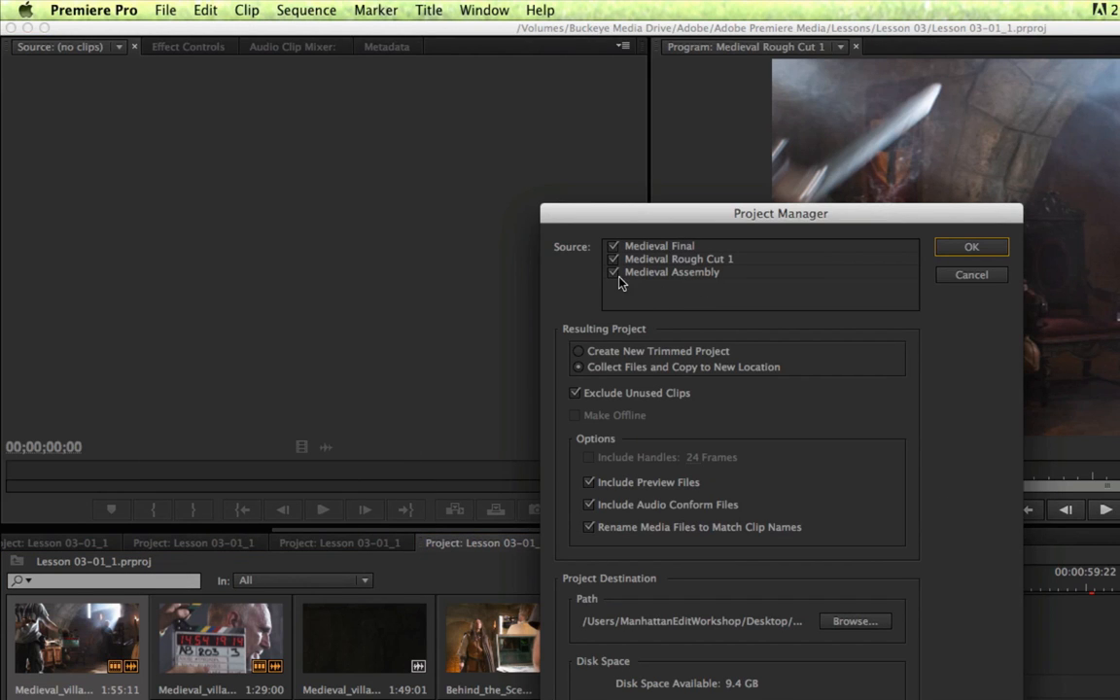
pyautogui.click(612, 258)
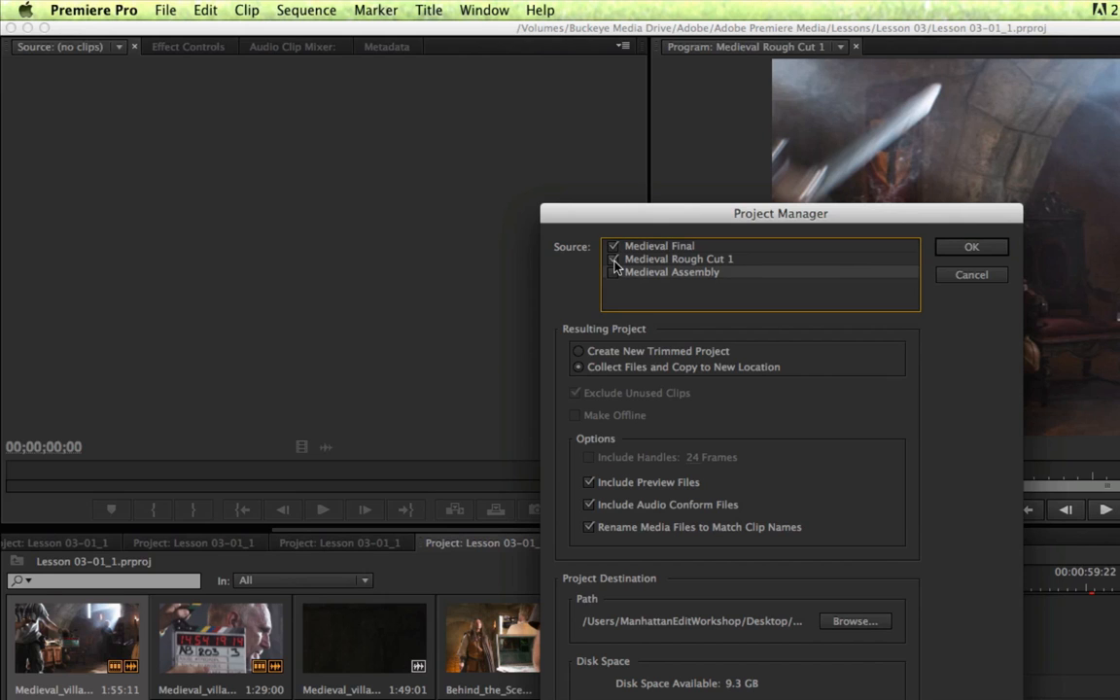
pyautogui.click(614, 258)
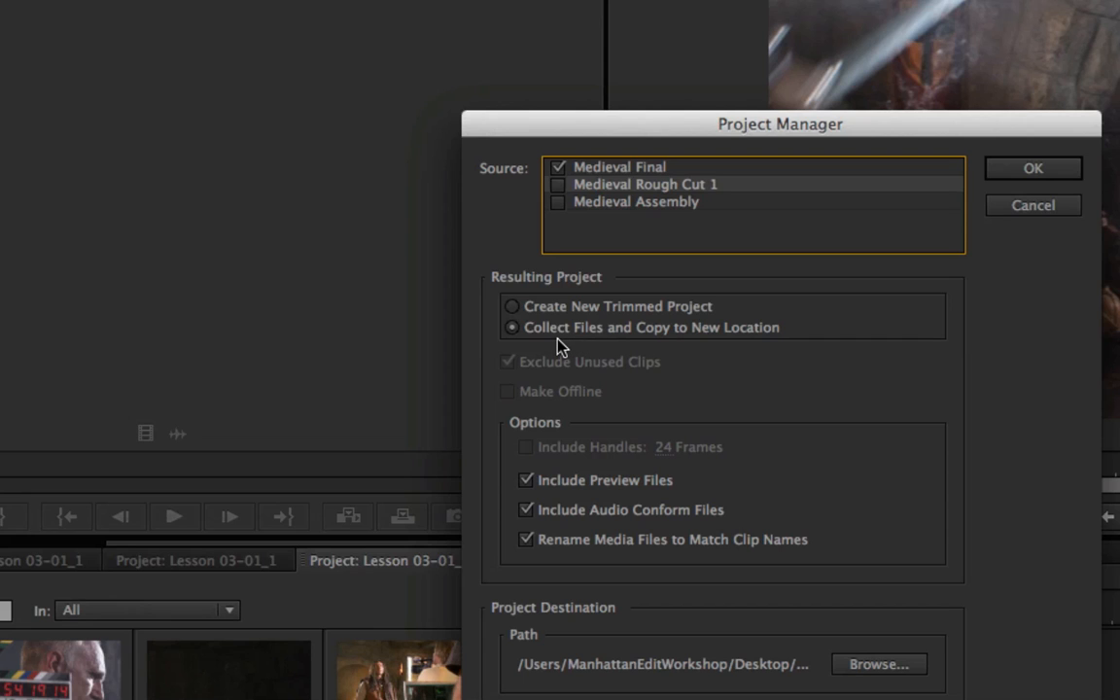
# - Choose Create New Trimmed Project in Project Manager, keeping 24-frame handles
pyautogui.click(508, 306)
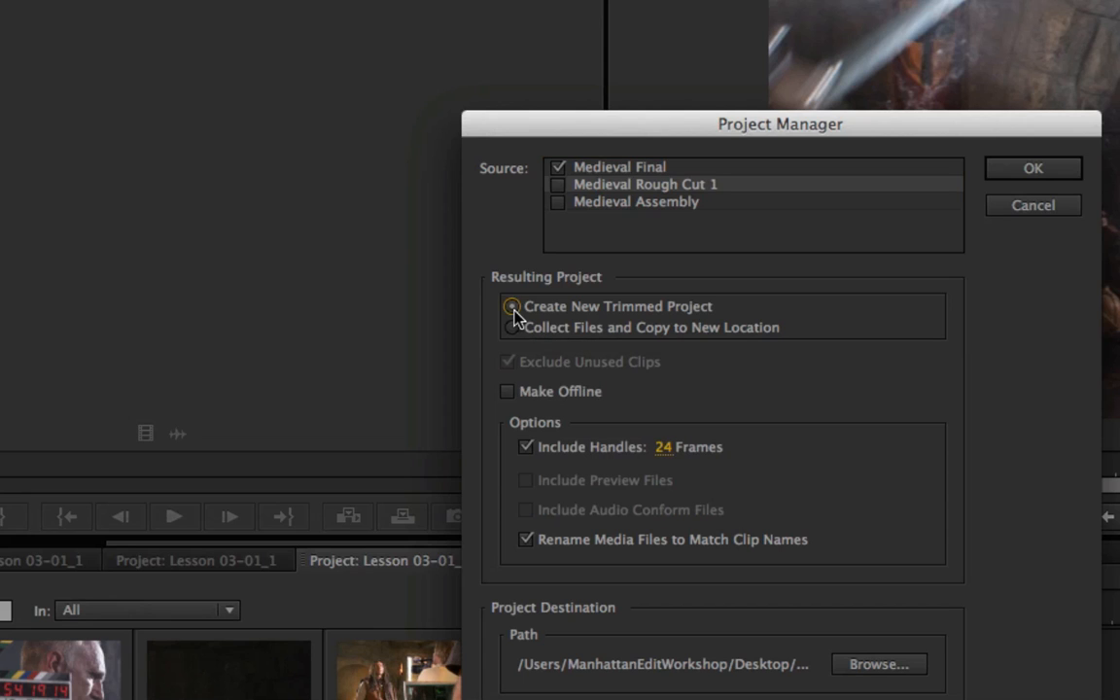
pyautogui.click(509, 307)
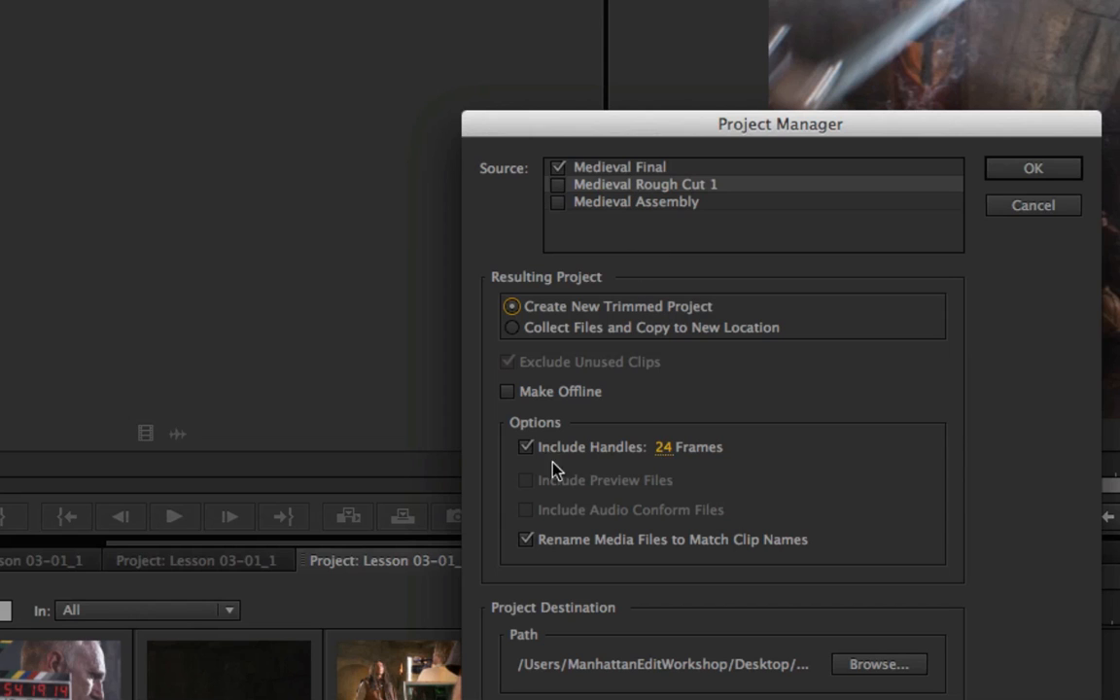
pyautogui.moveTo(669, 457)
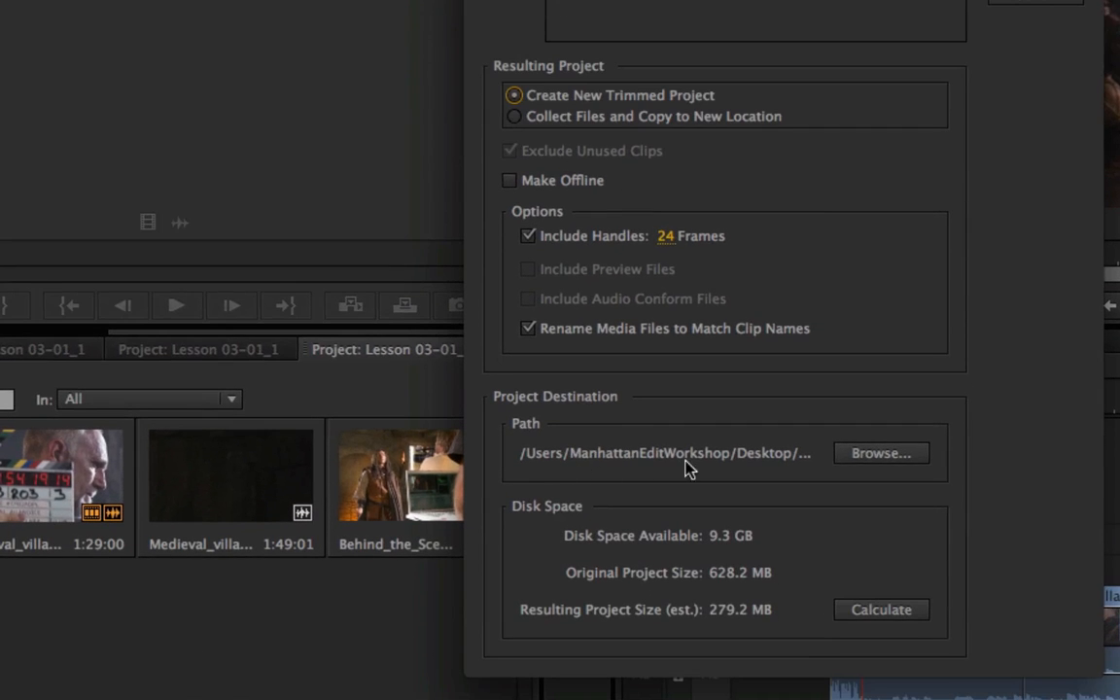
pyautogui.moveTo(856, 462)
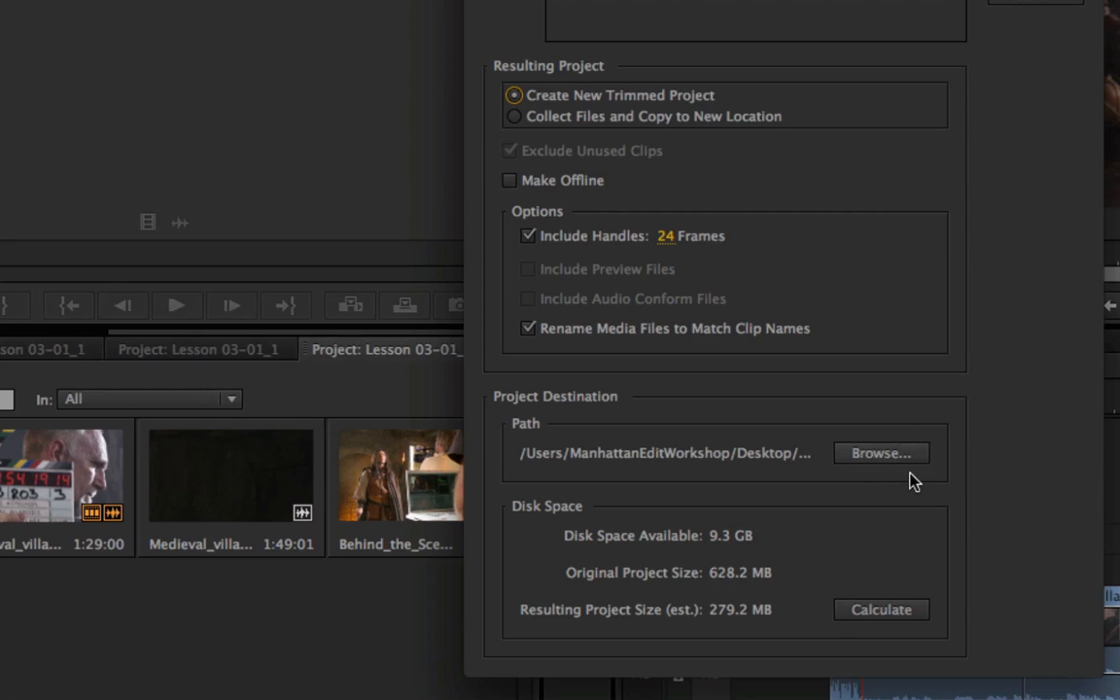
pyautogui.moveTo(783, 467)
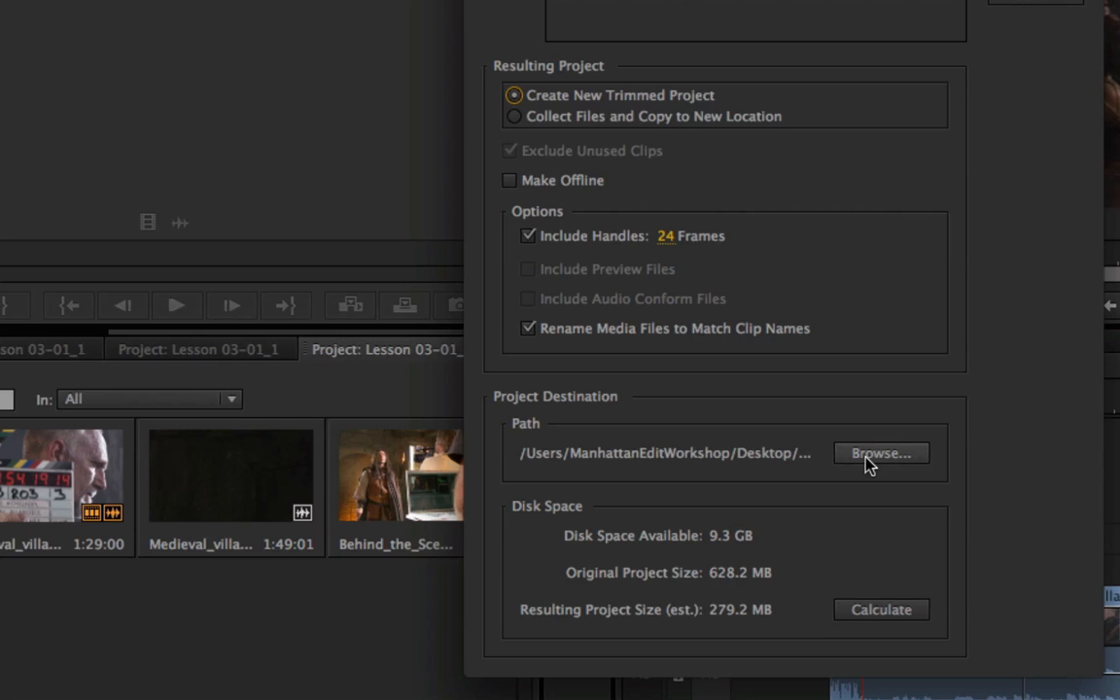
pyautogui.moveTo(717, 633)
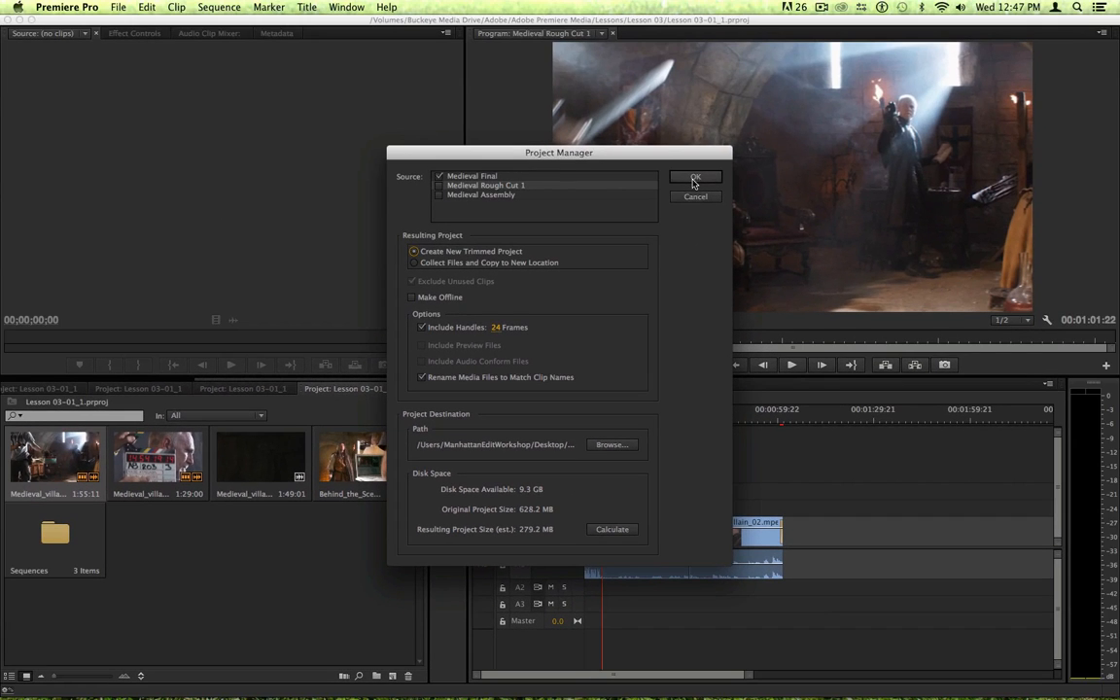
pyautogui.click(694, 177)
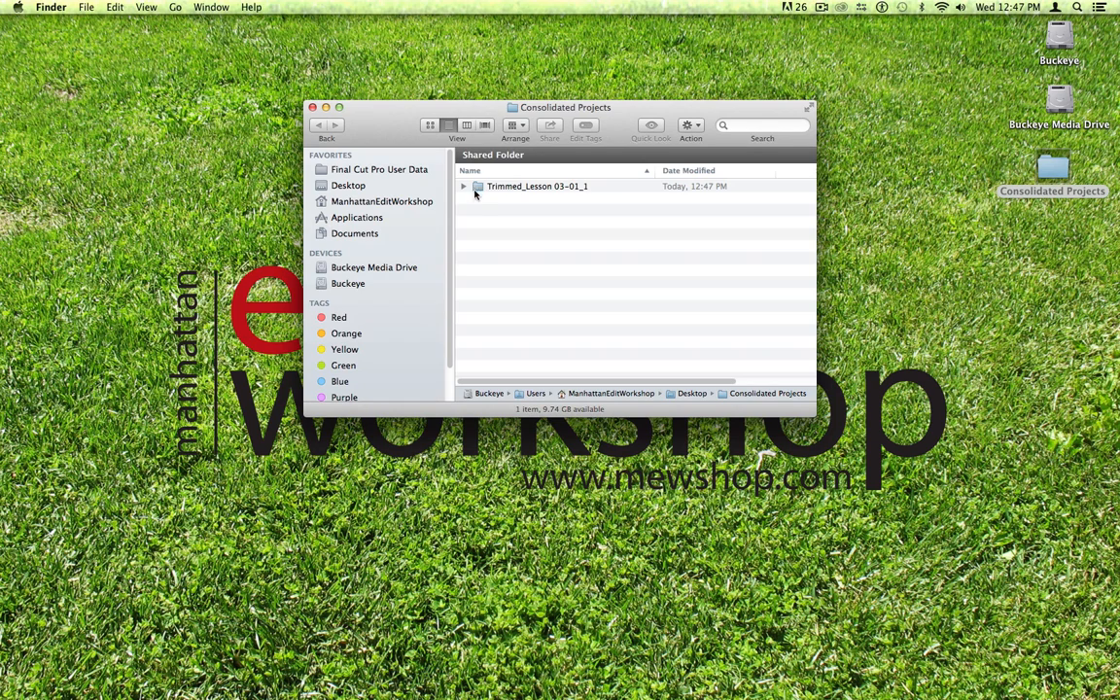
pyautogui.moveTo(472, 189)
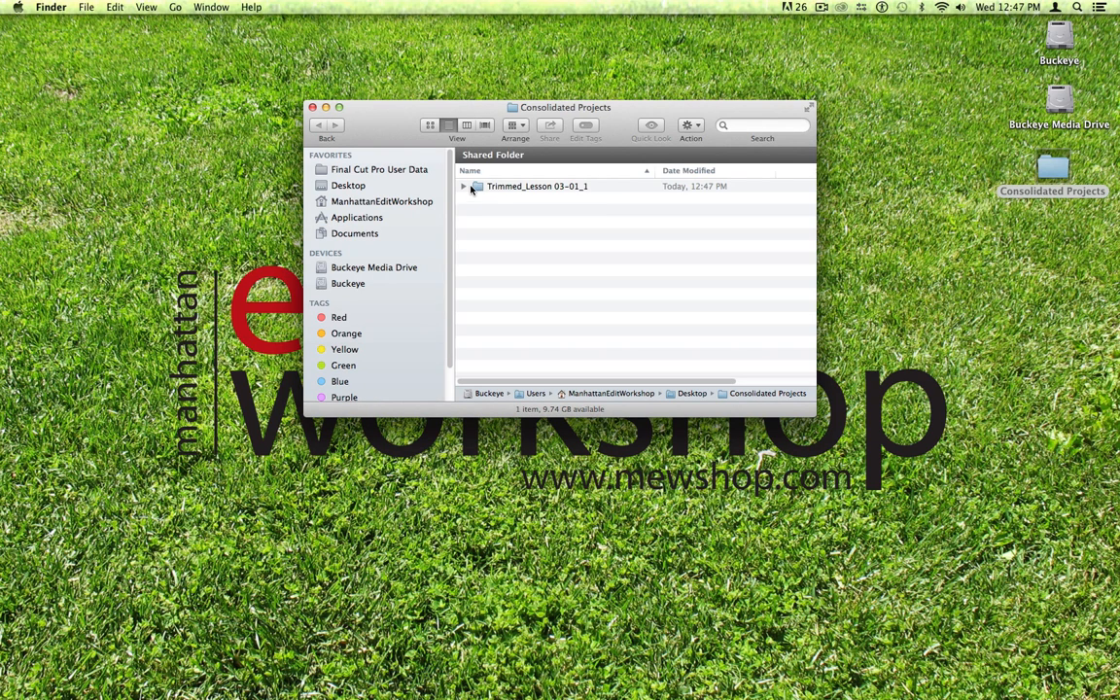
pyautogui.moveTo(477, 186)
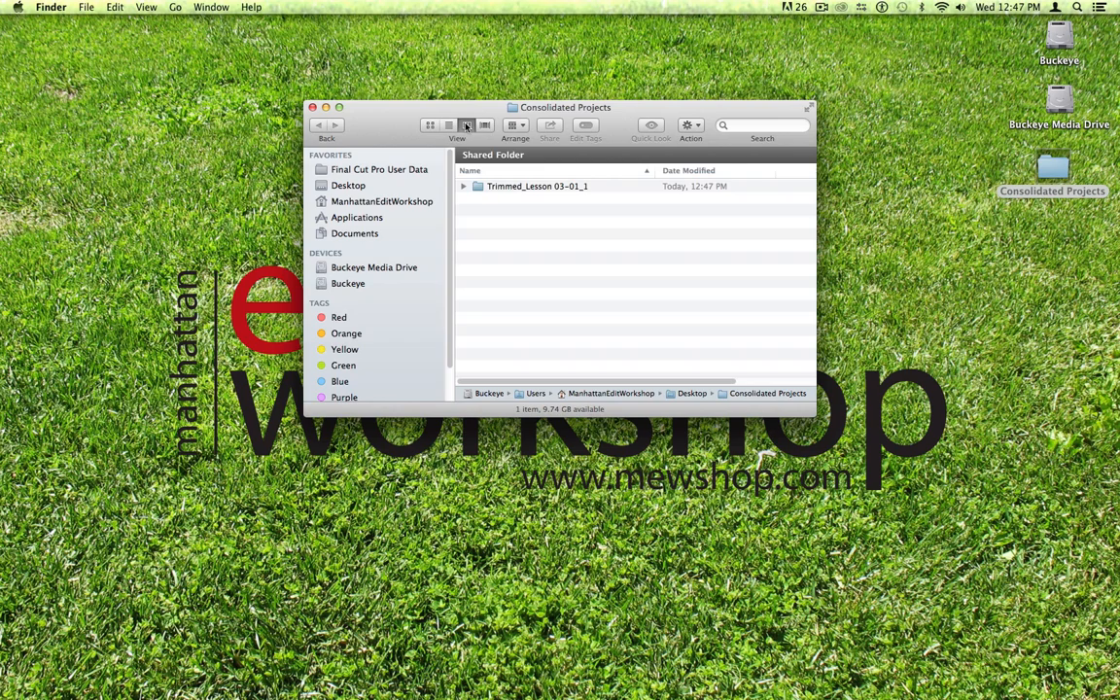
# - View Trimmed_Lesson 03-01_1 in Column view and open Lesson 03-01_1.prproj
pyautogui.click(467, 124)
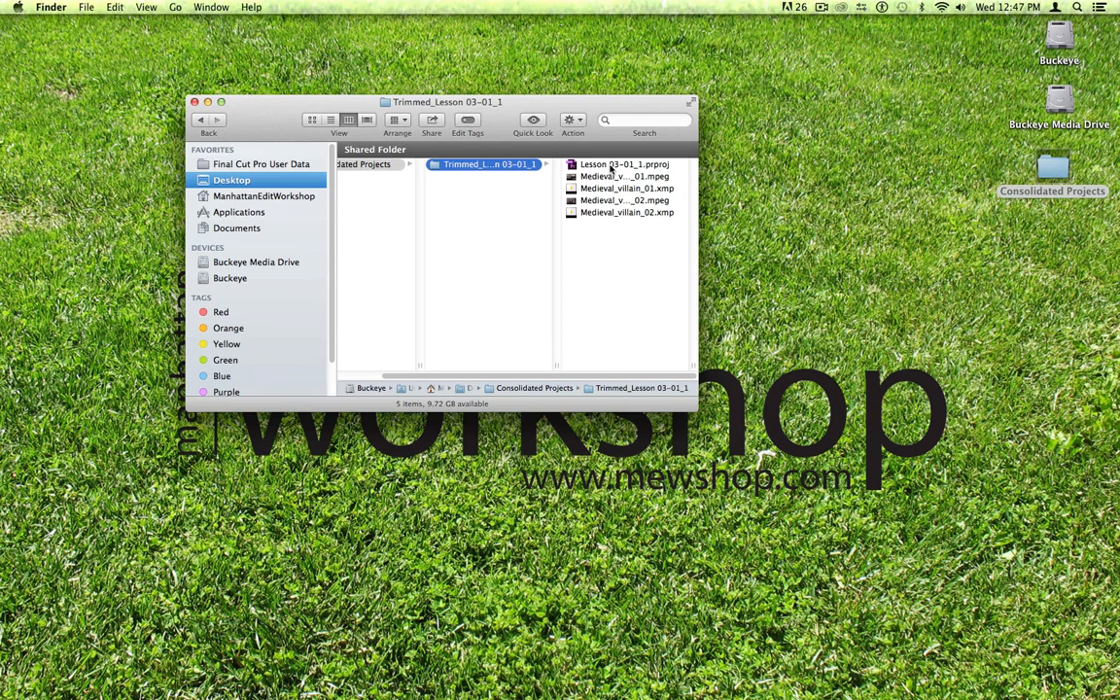
pyautogui.doubleClick(614, 164)
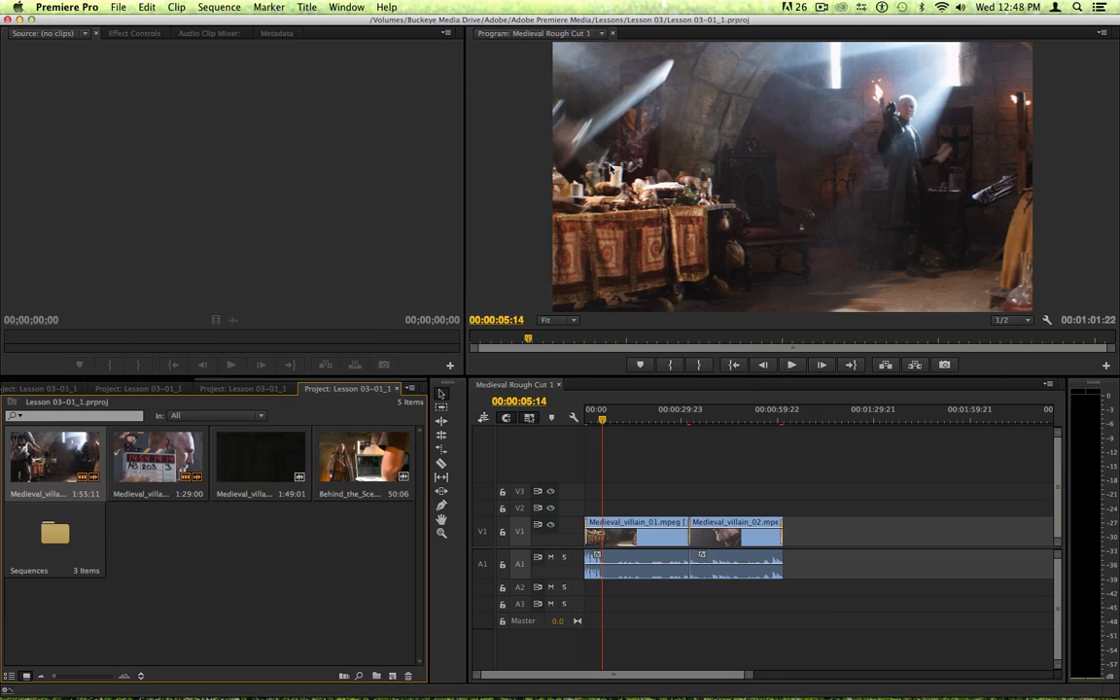